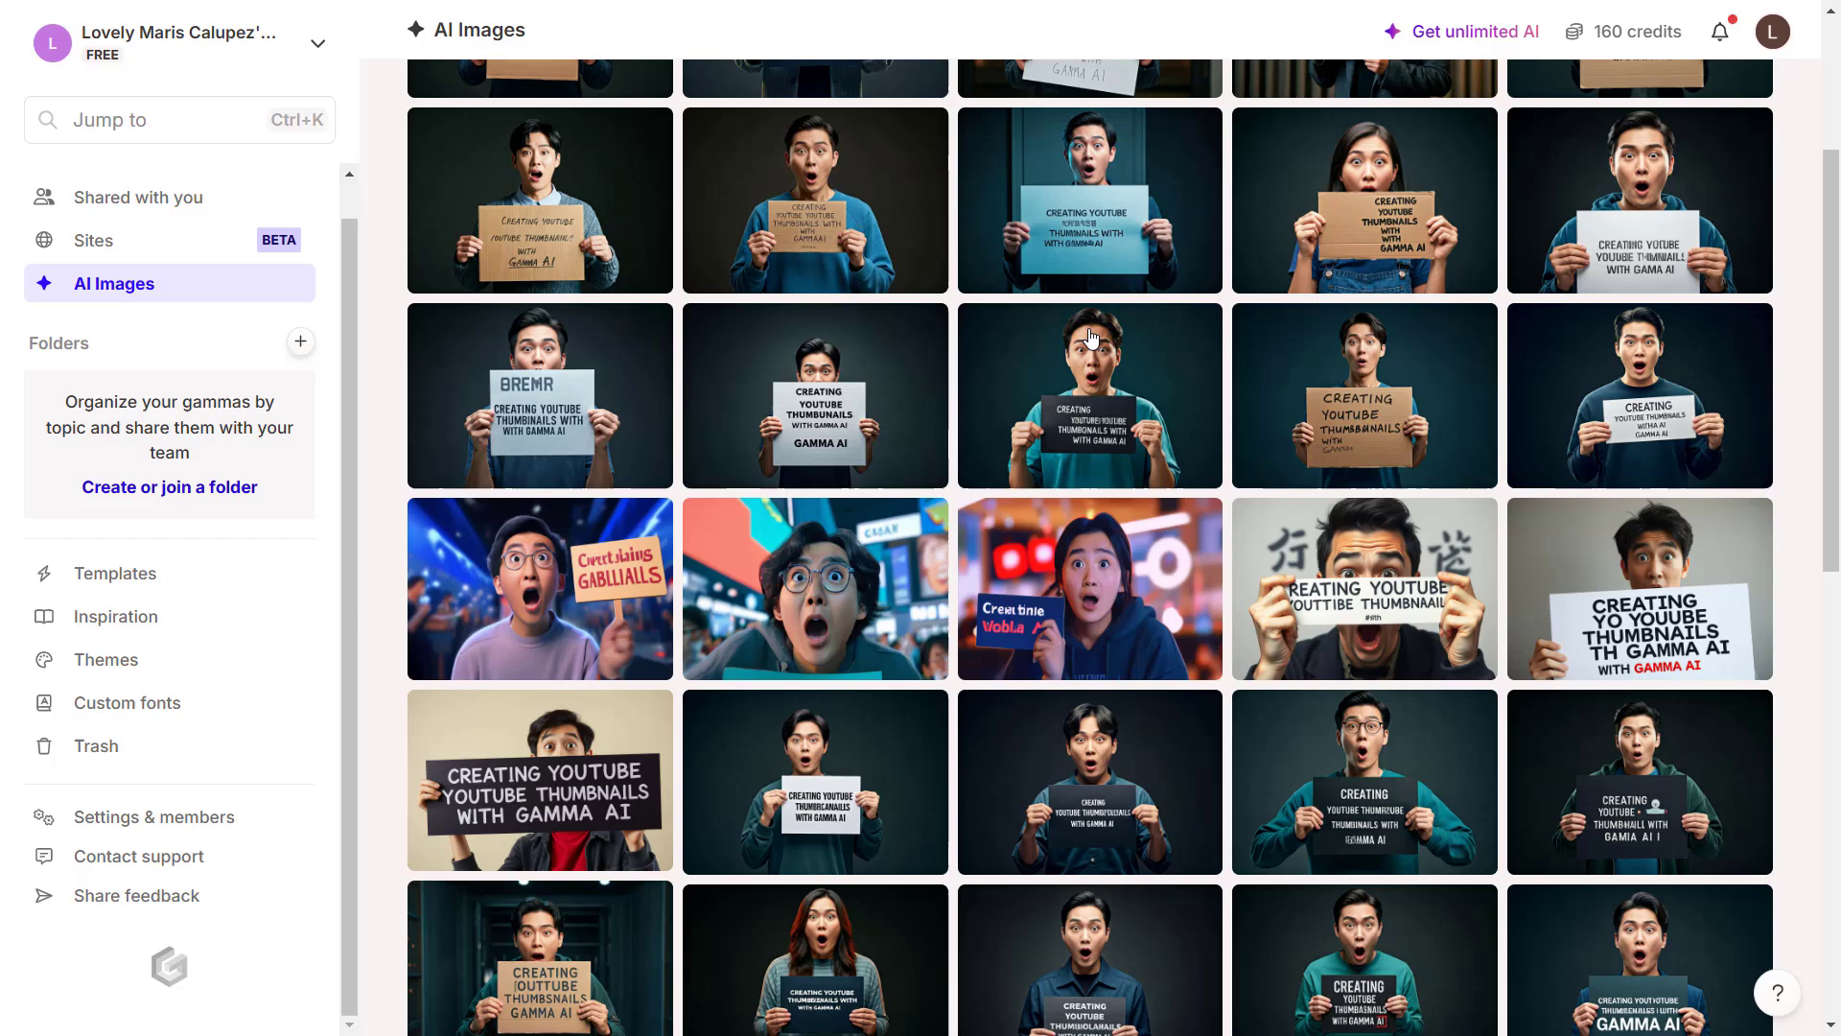
pyautogui.scroll(-3)
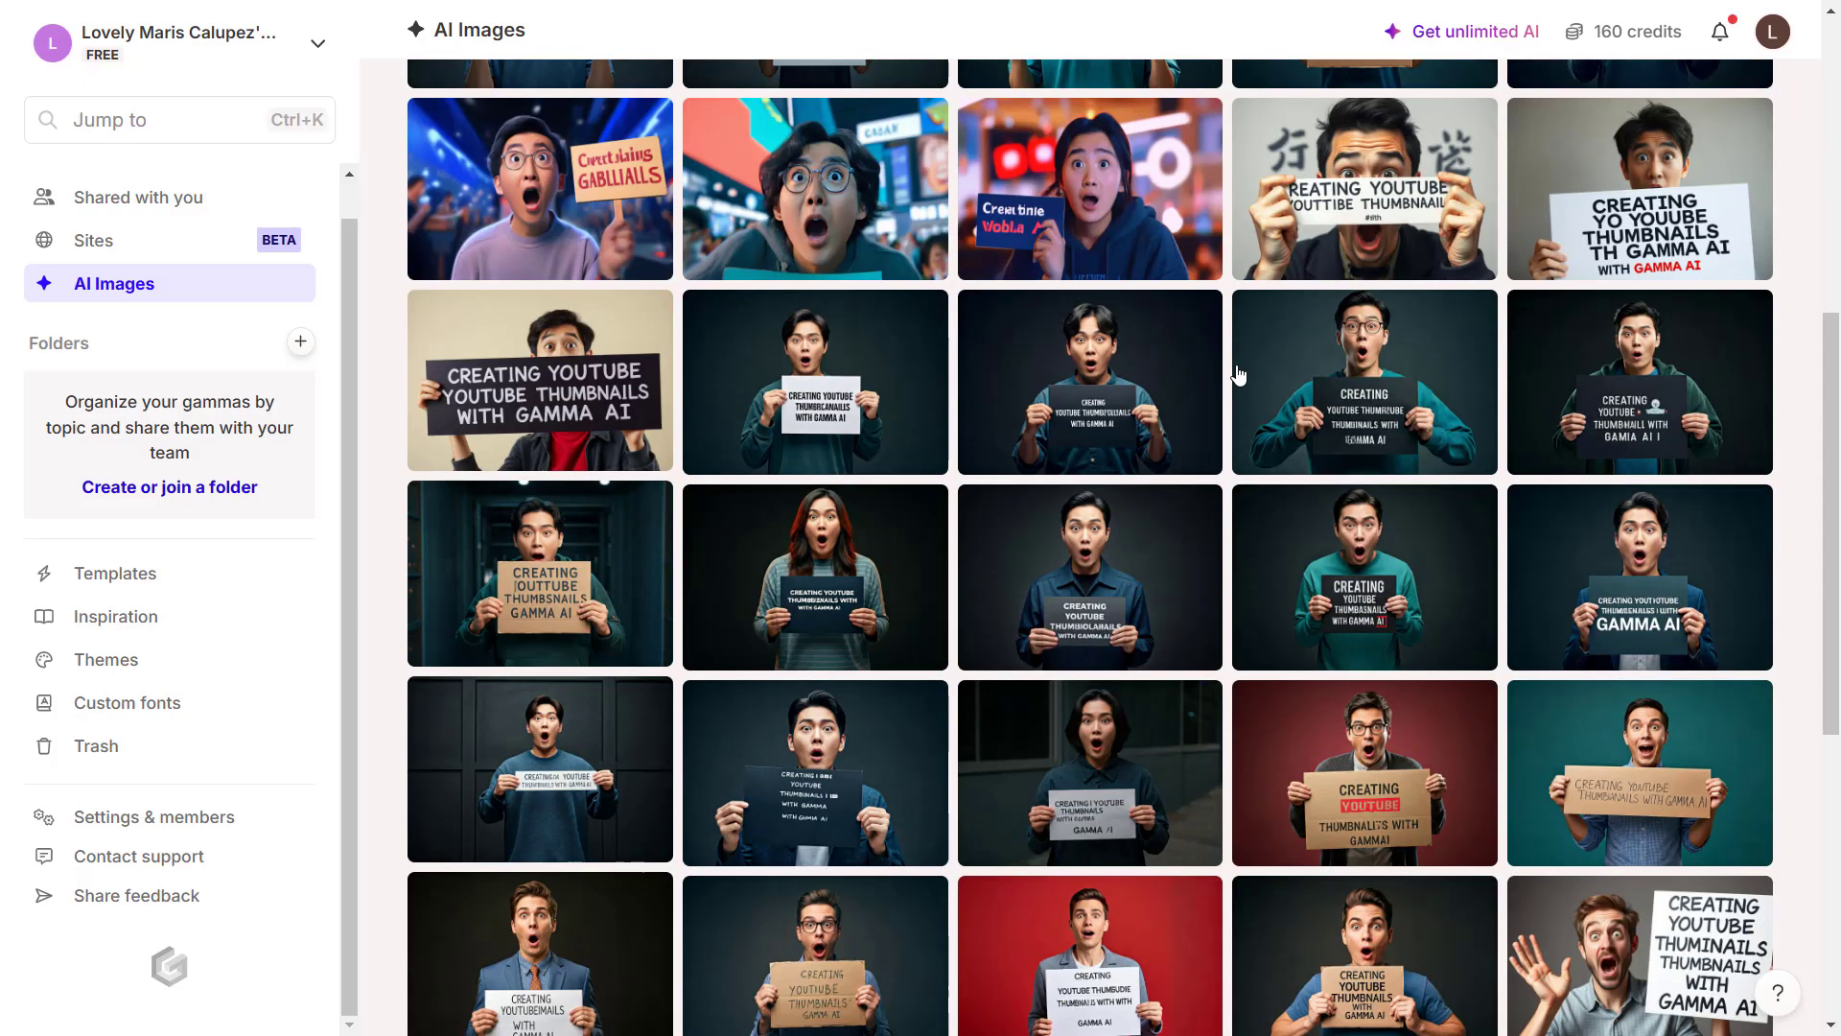
pyautogui.scroll(-3)
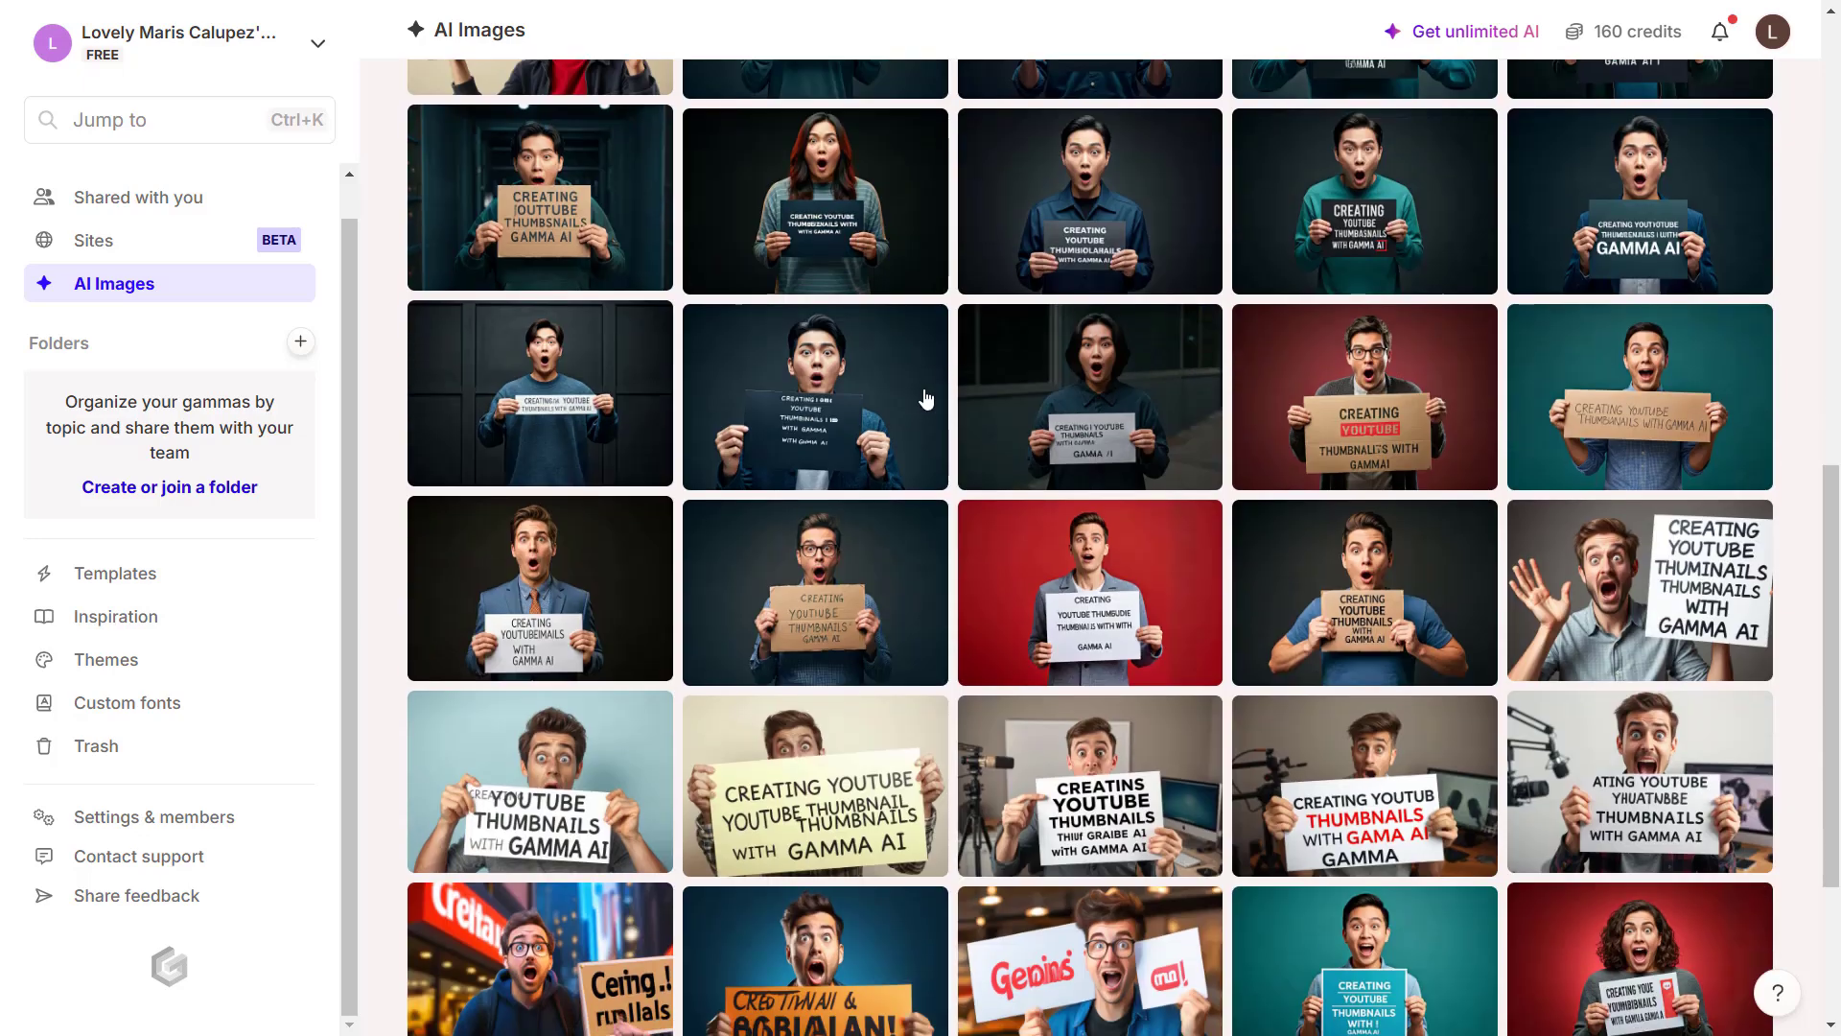
pyautogui.scroll(-3)
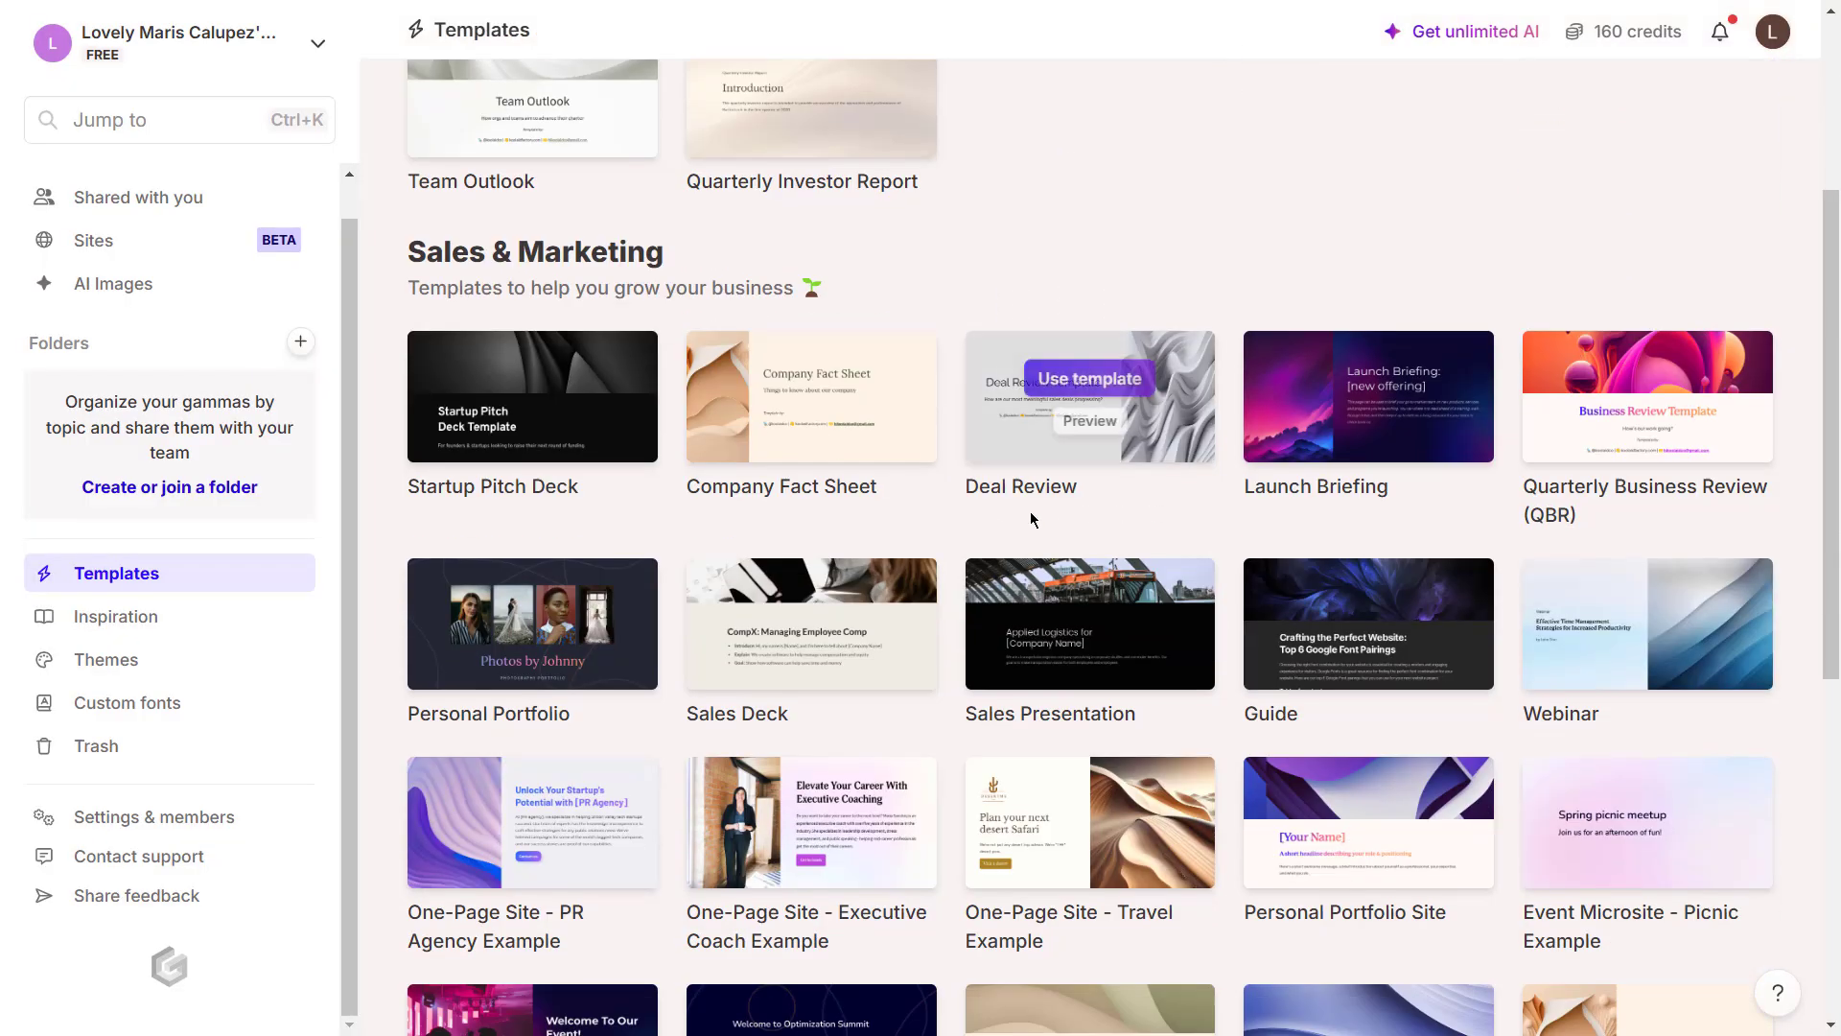
pyautogui.scroll(-3)
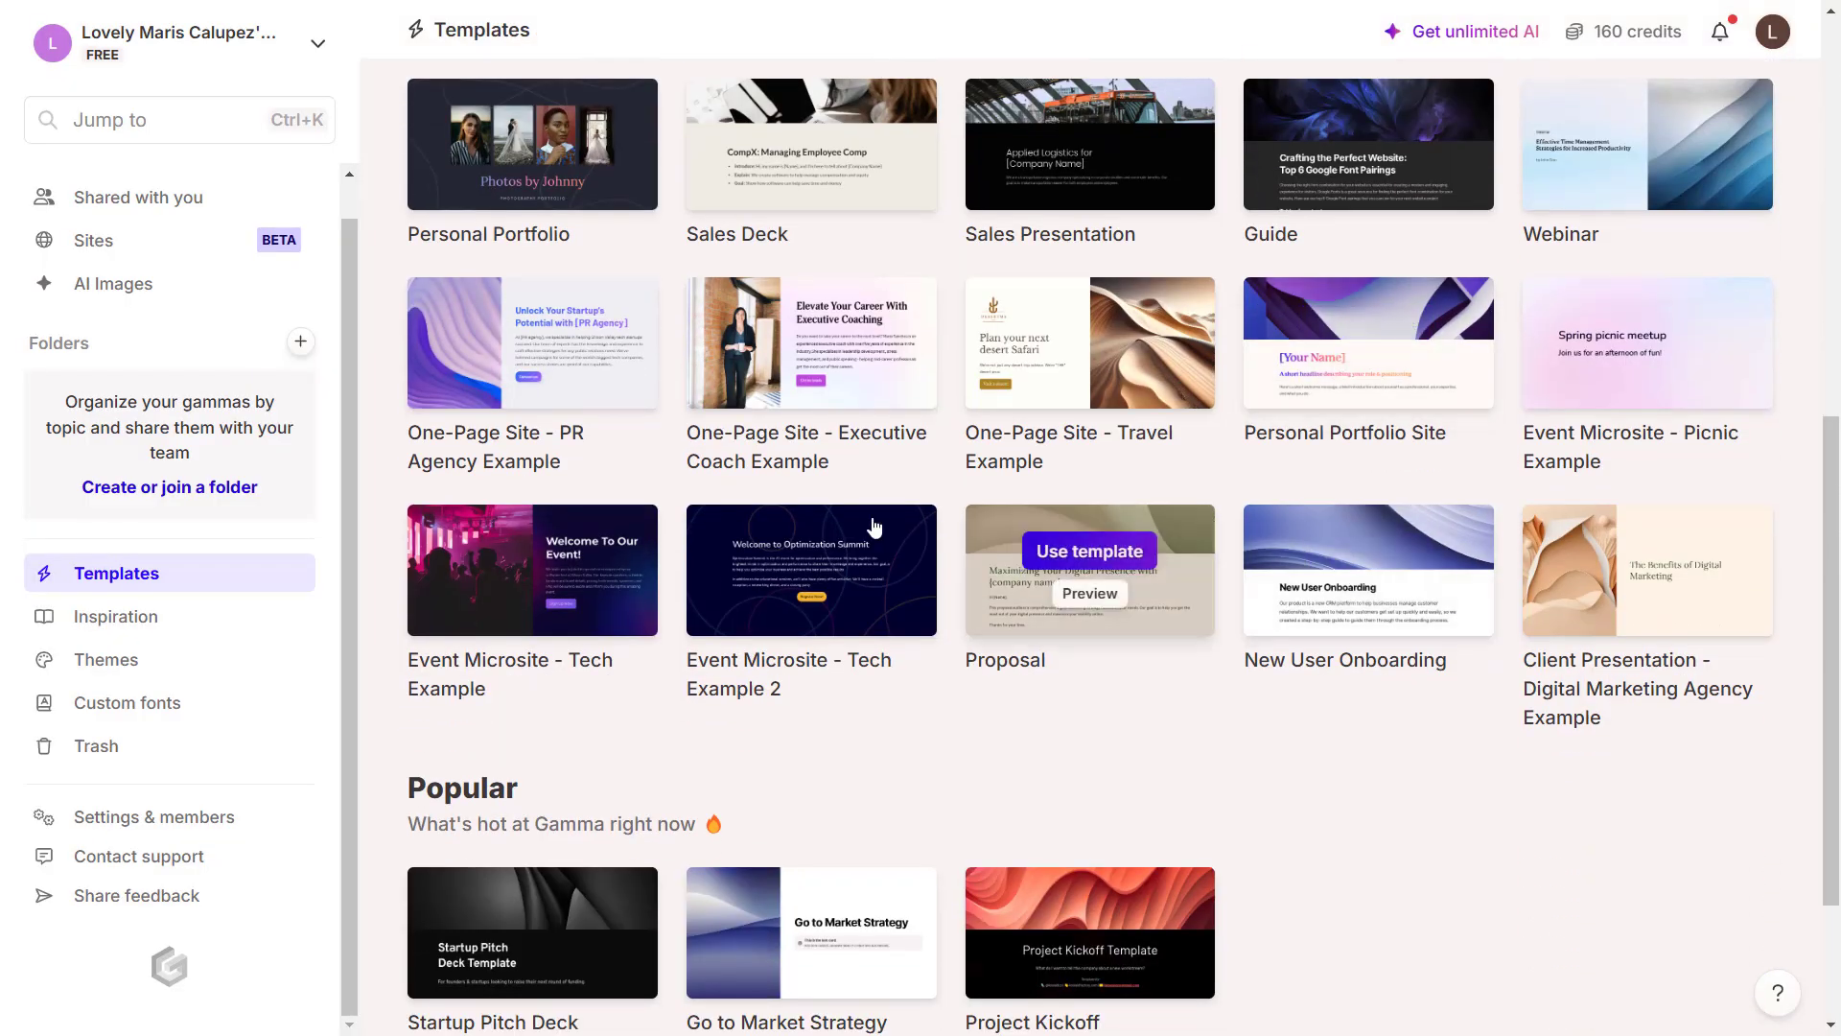
pyautogui.scroll(-3)
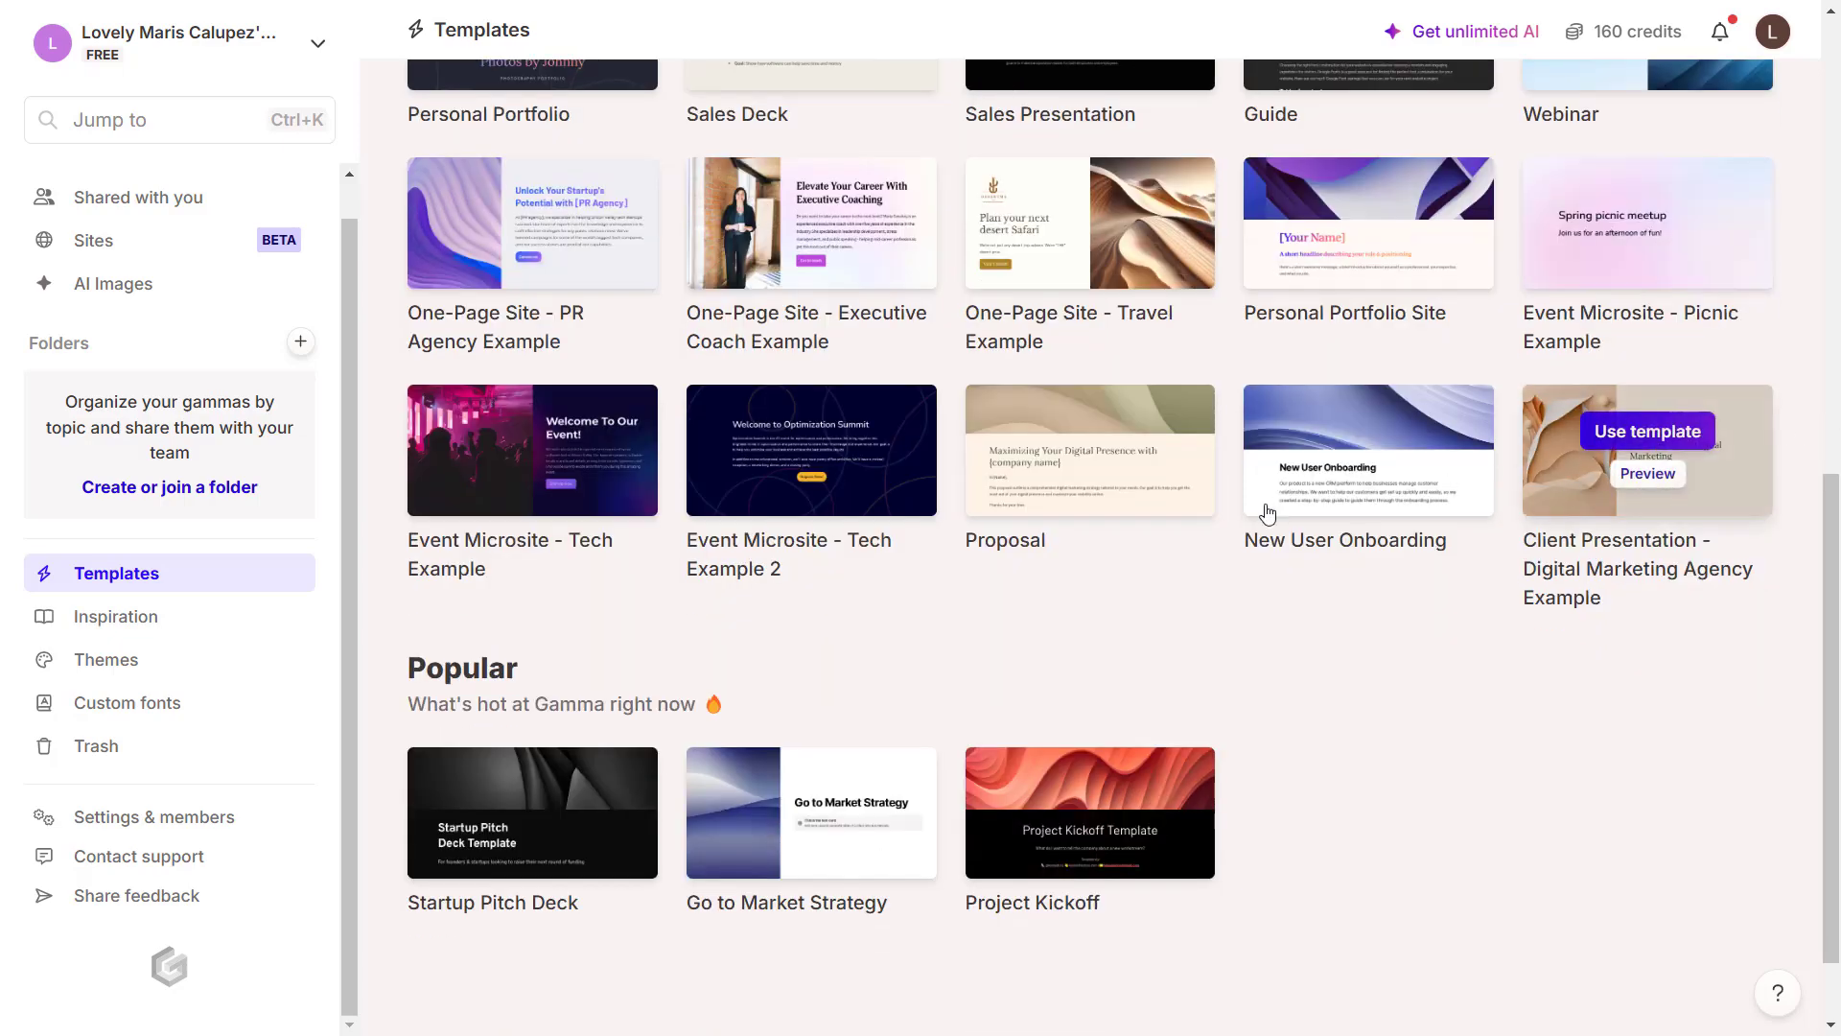